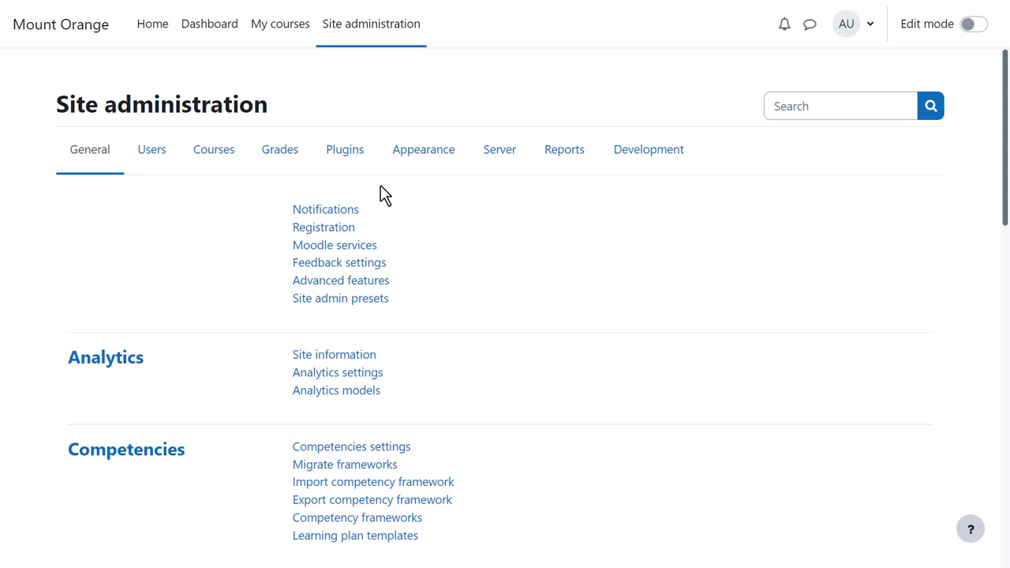
{"action": "mouse_move", "coordinate": [381, 189]}
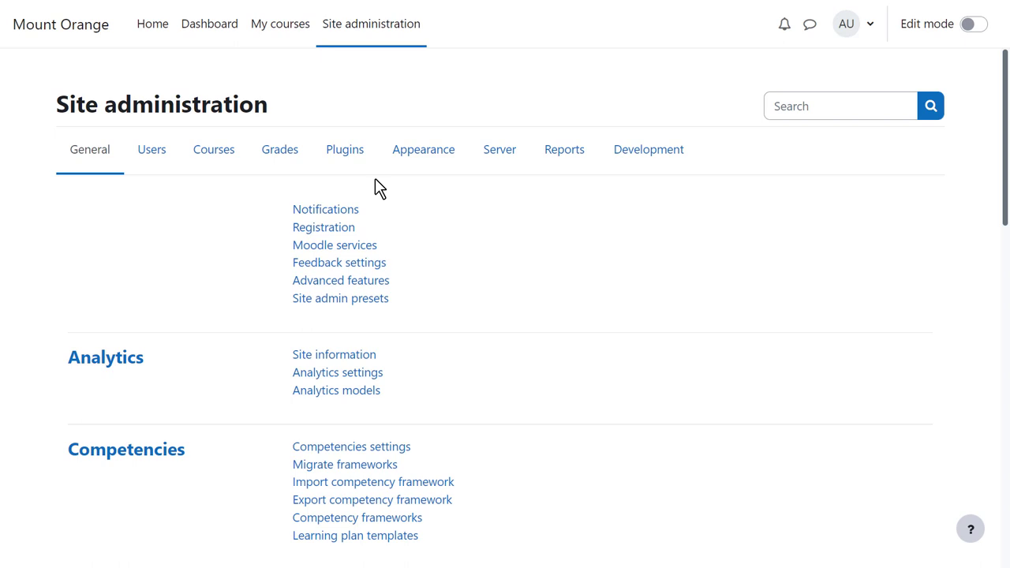
Step: Go to Site administration Plugins, scroll to Filters, and open Manage filters
{"action": "left_click", "coordinate": [344, 149]}
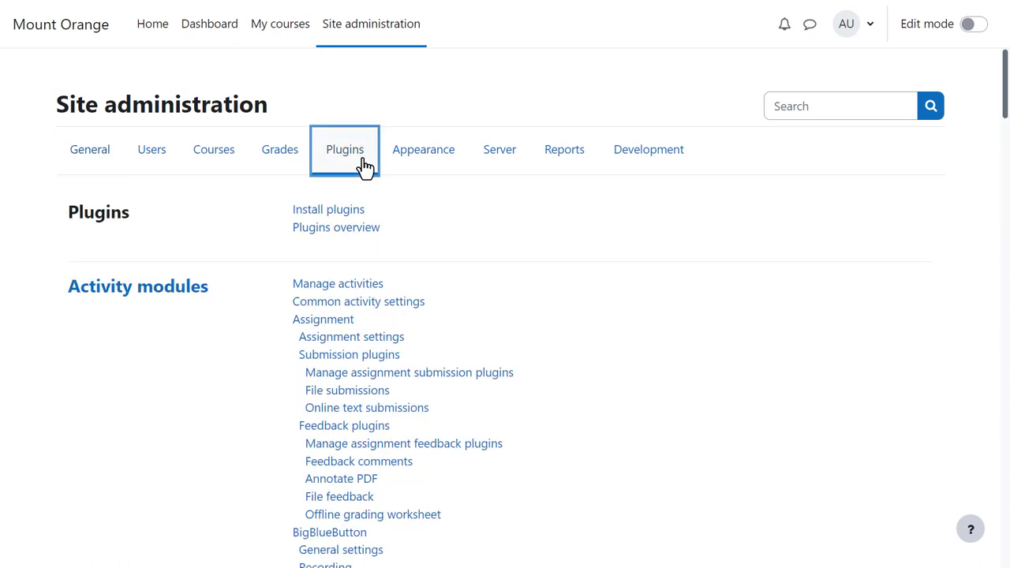
{"action": "scroll", "scroll_direction": "down", "scroll_amount": 3}
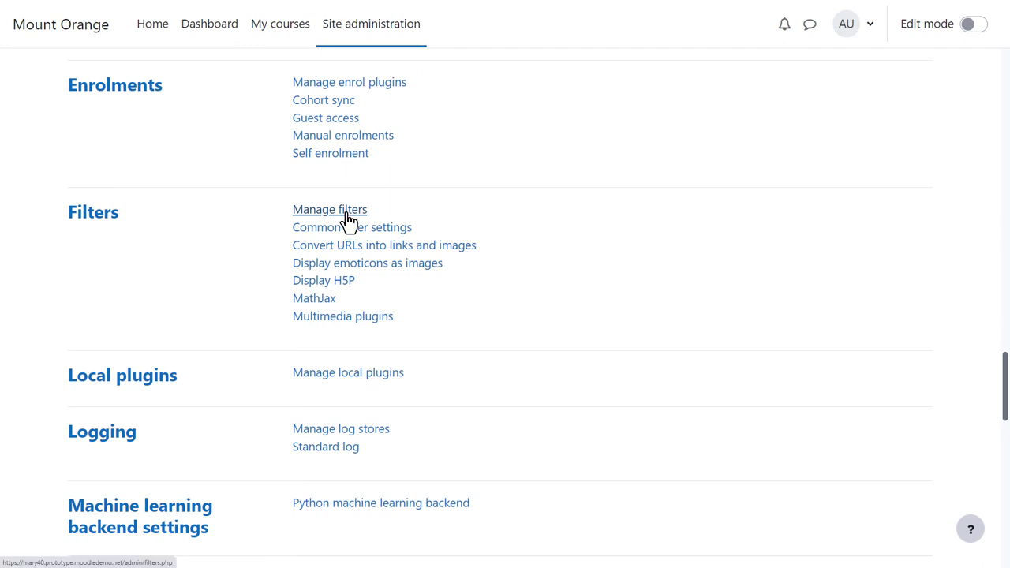
{"action": "left_click", "coordinate": [329, 209]}
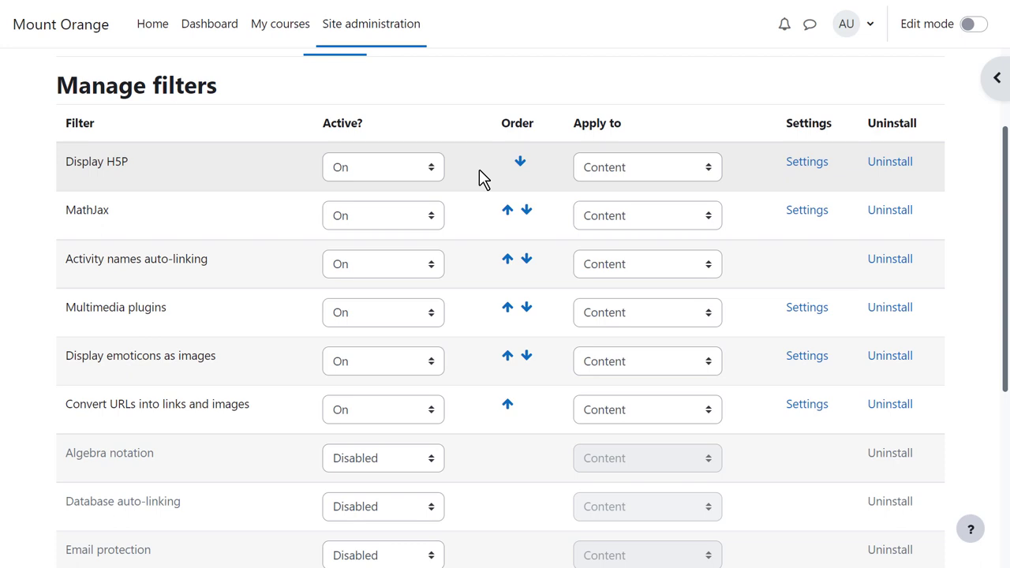
{"action": "mouse_move", "coordinate": [435, 174]}
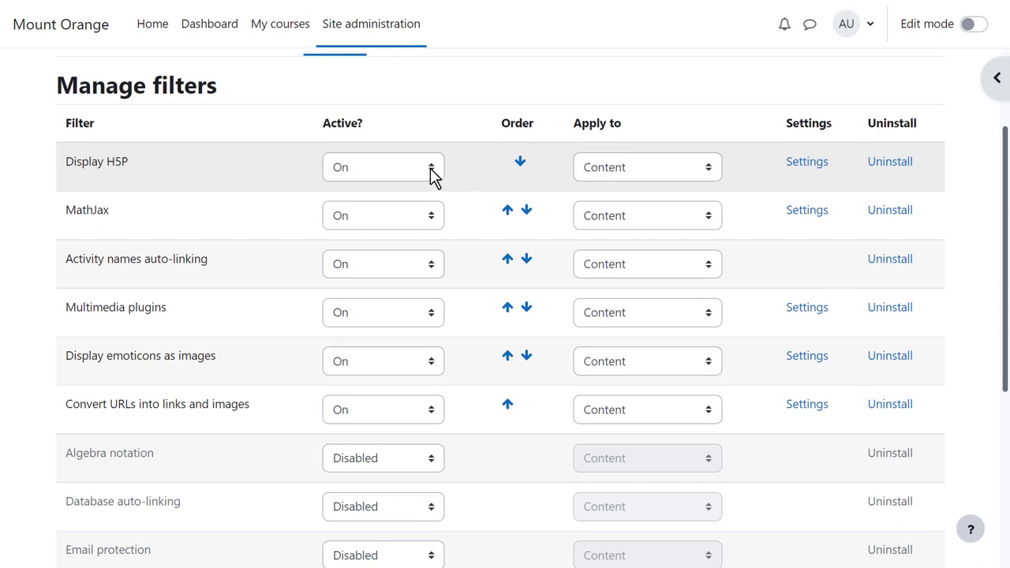
{"action": "left_click", "coordinate": [383, 167]}
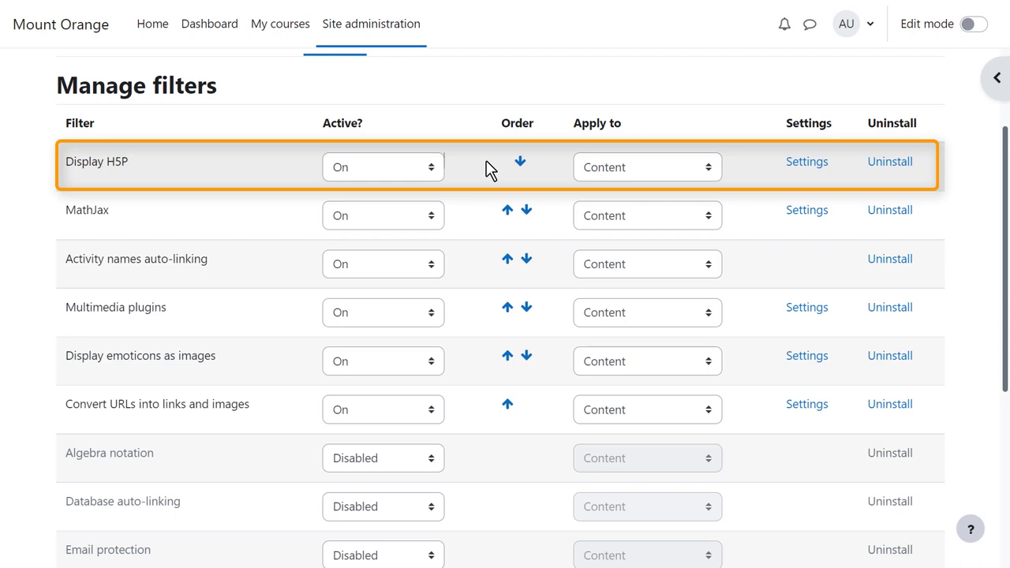
{"action": "mouse_move", "coordinate": [483, 221]}
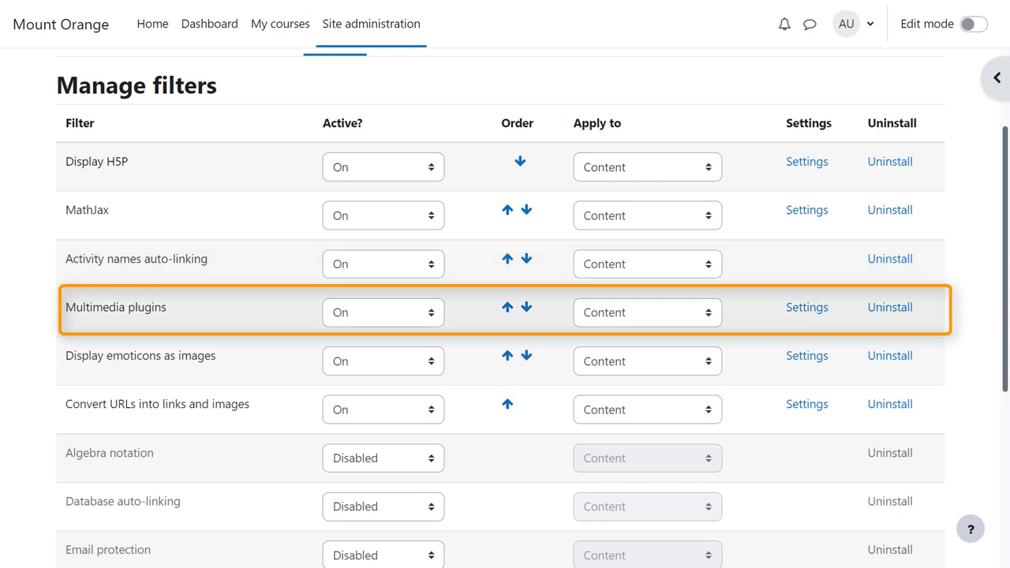
{"action": "mouse_move", "coordinate": [807, 307]}
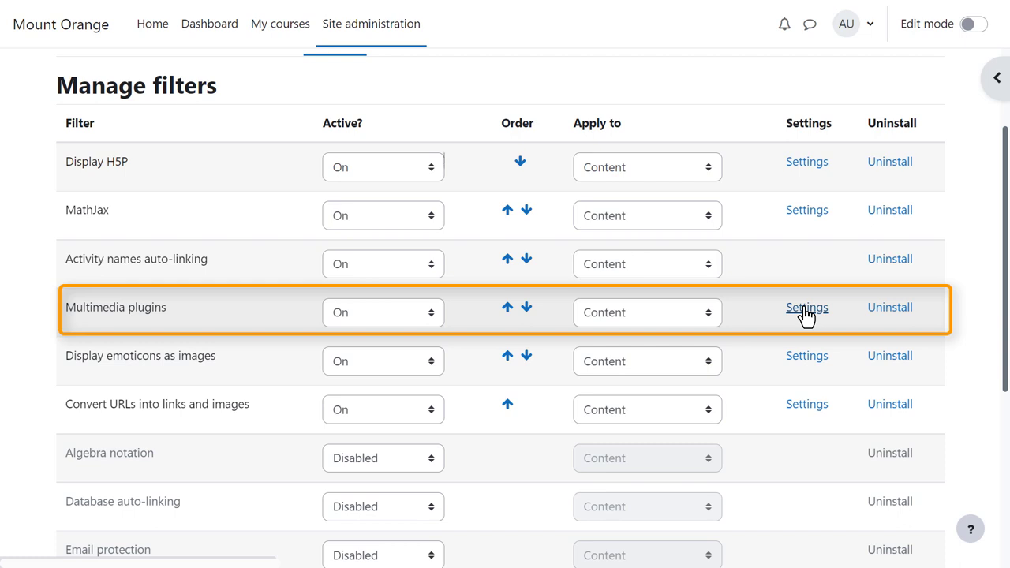
Step: Open the Multimedia plugins filter settings, then follow the Manage media players link
{"action": "left_click", "coordinate": [807, 307]}
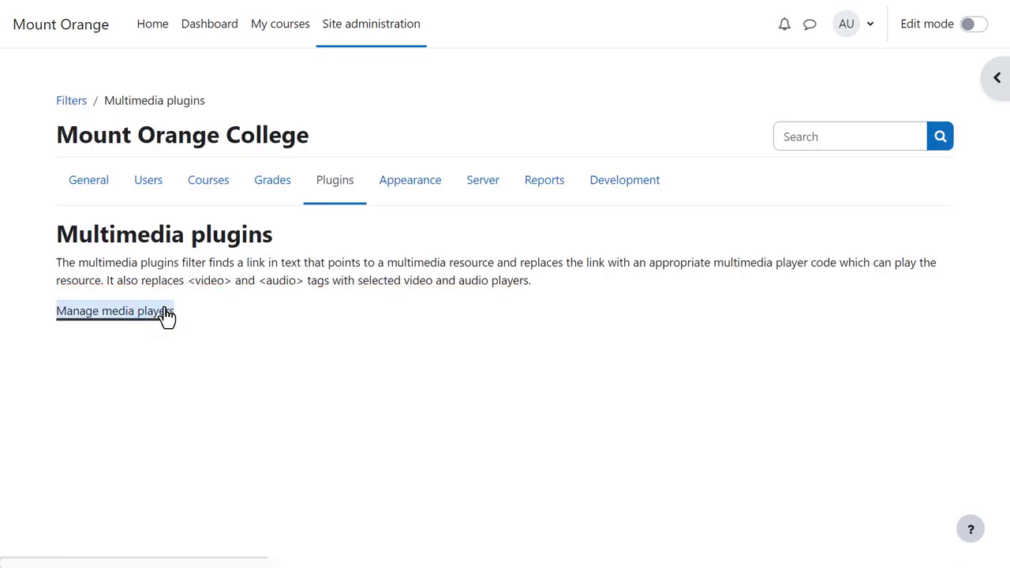
{"action": "left_click", "coordinate": [113, 310]}
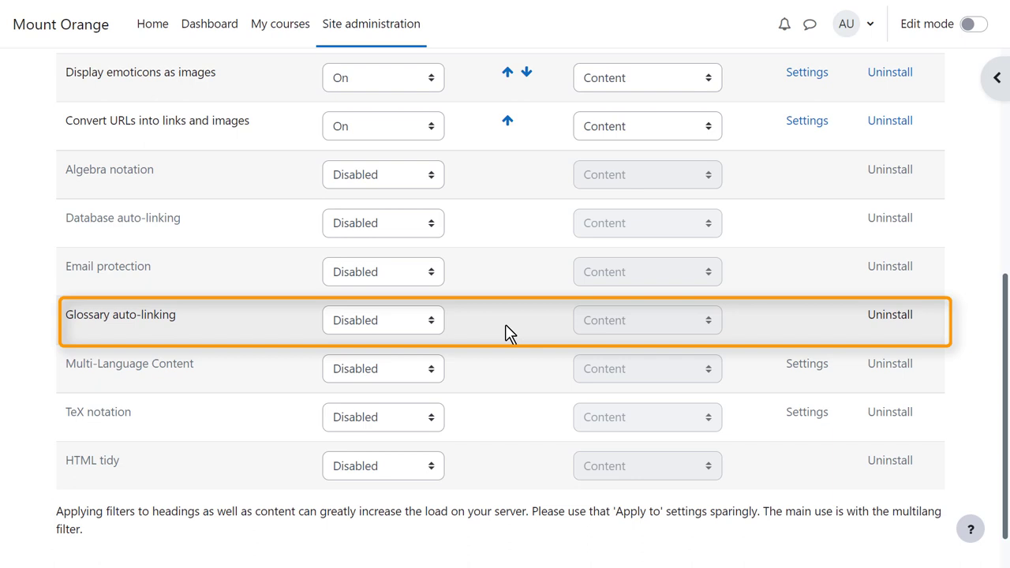
{"action": "mouse_move", "coordinate": [497, 302]}
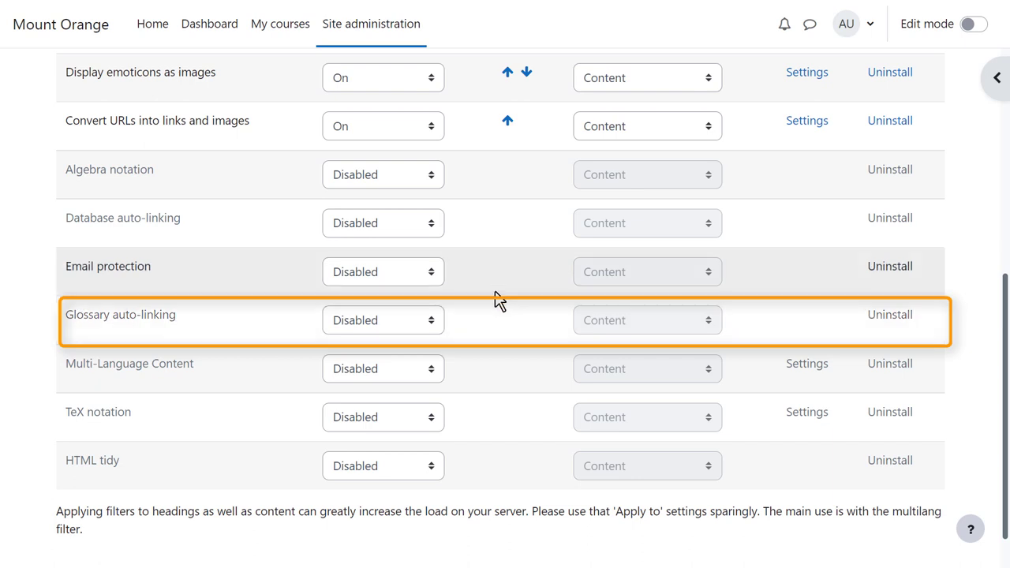
{"action": "mouse_move", "coordinate": [475, 225]}
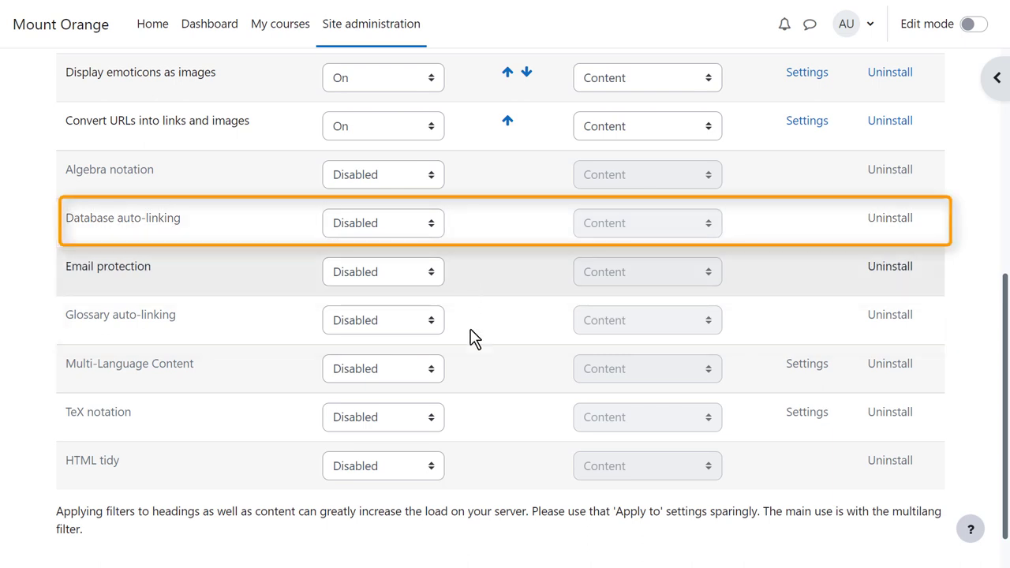
{"action": "mouse_move", "coordinate": [484, 380]}
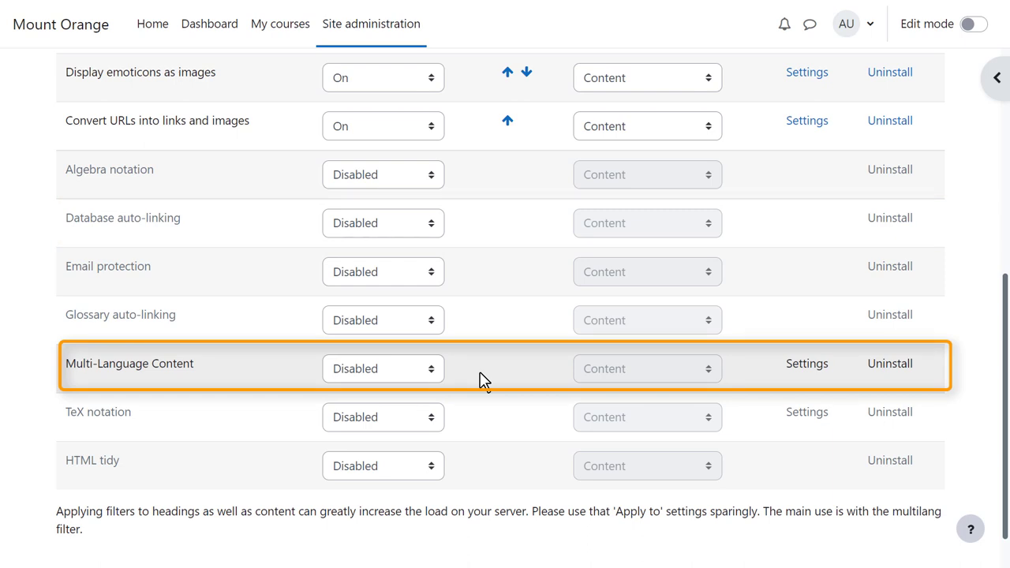